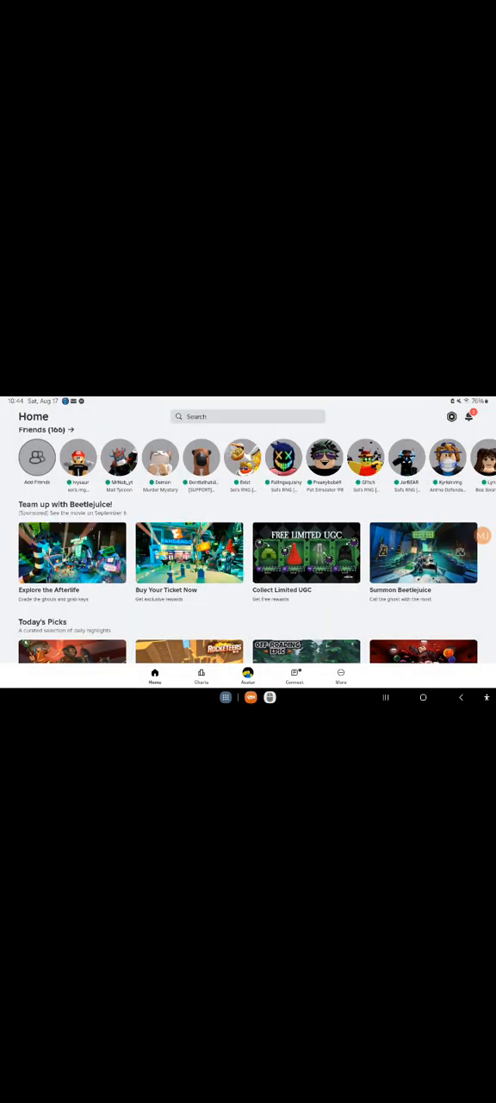
Look around the Sol's RNG world and roll for auras until Starscourge appears.
scroll("left", 3)
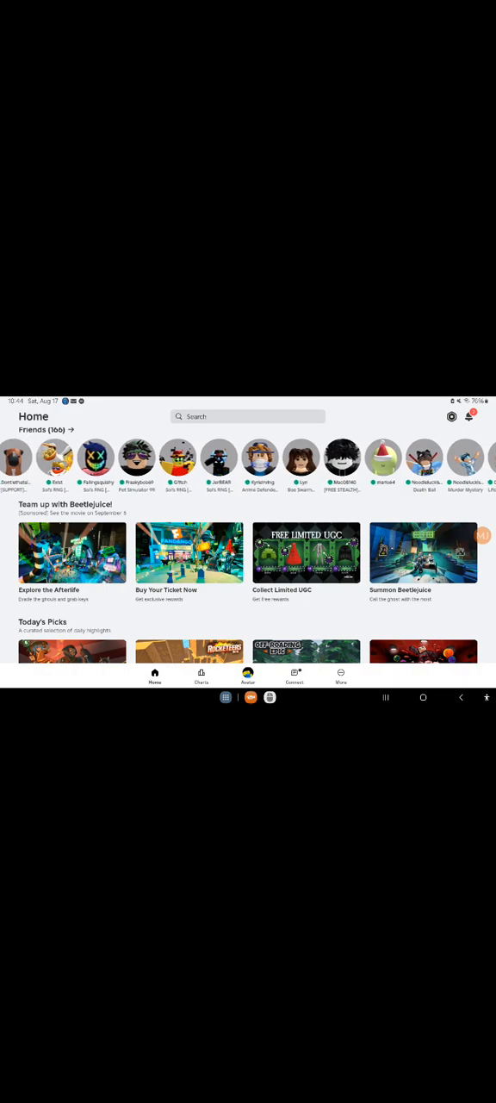
scroll("left", 3)
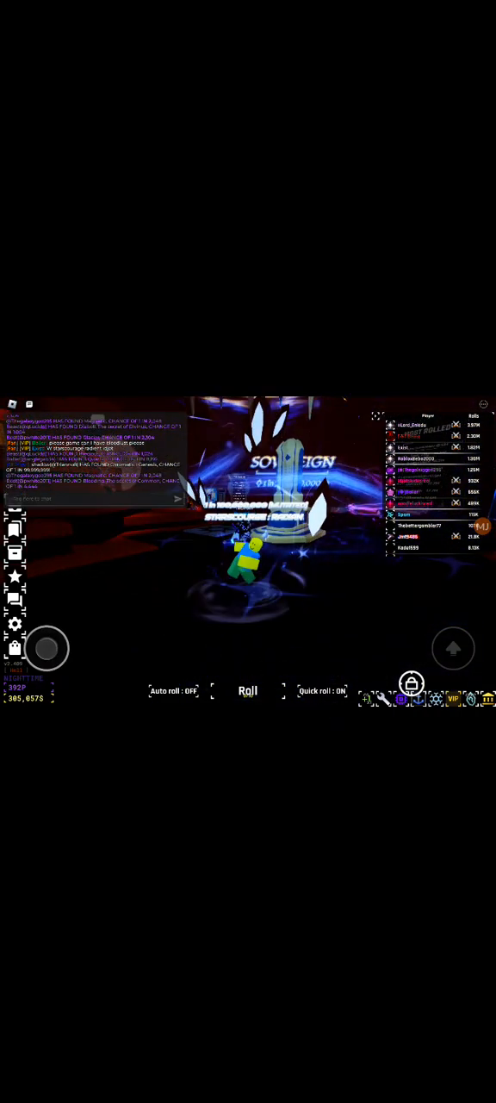
left_click(86, 498)
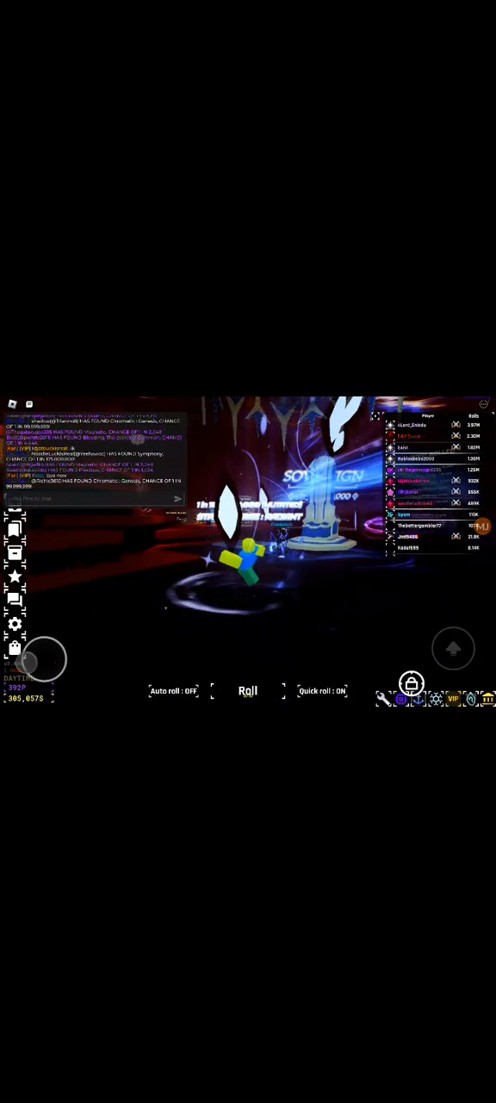
left_click(90, 498)
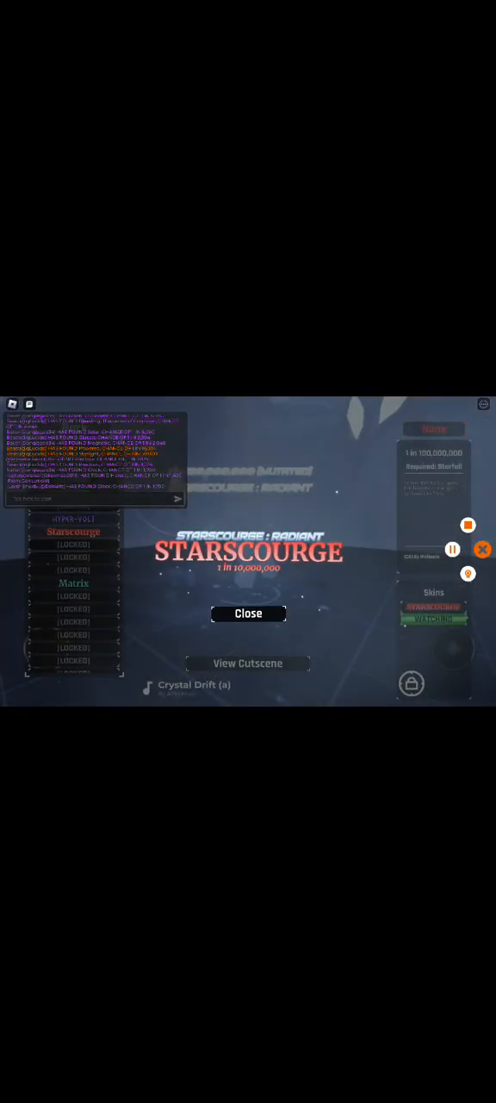
Dismiss the Starscourge: Radiant showcase and the achievements list, leaving auto roll on.
left_click(248, 614)
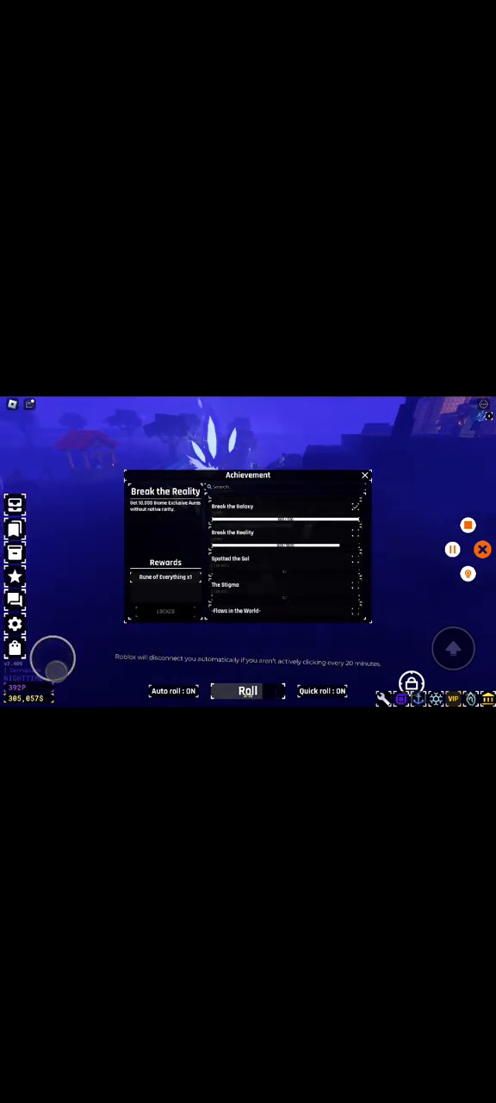
left_click(366, 476)
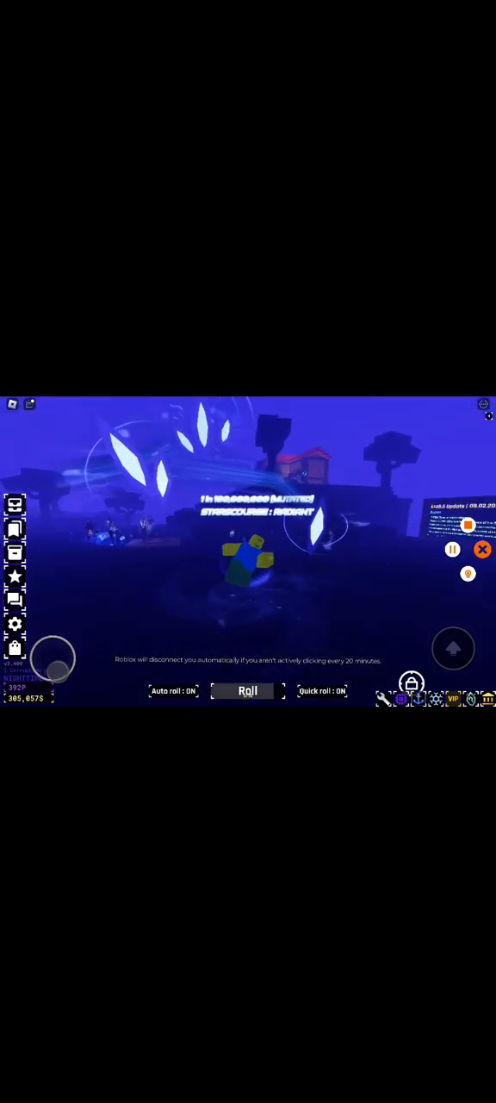